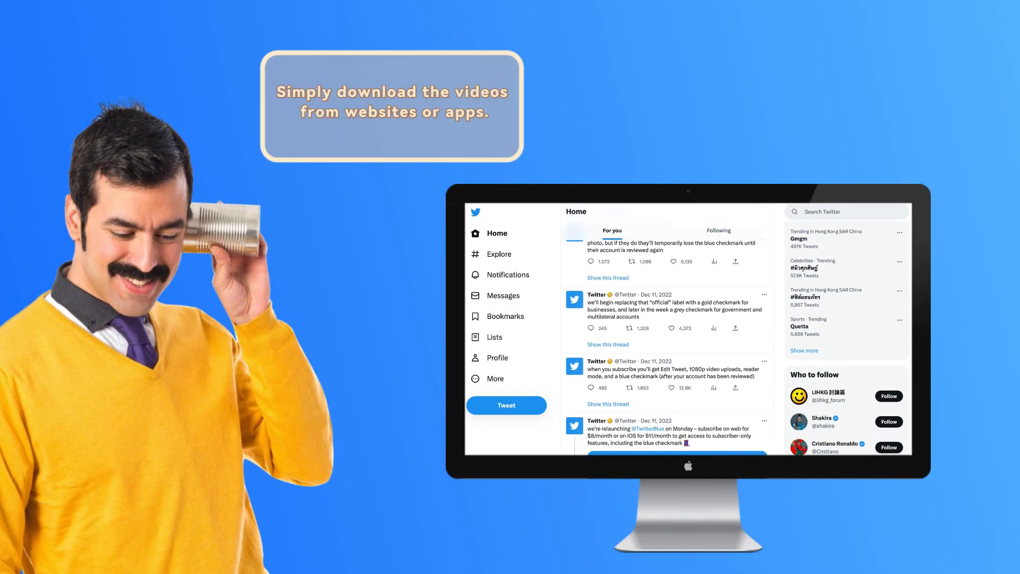
Move from the DupDub homepage into the Studio workspace.
scroll(down, 3)
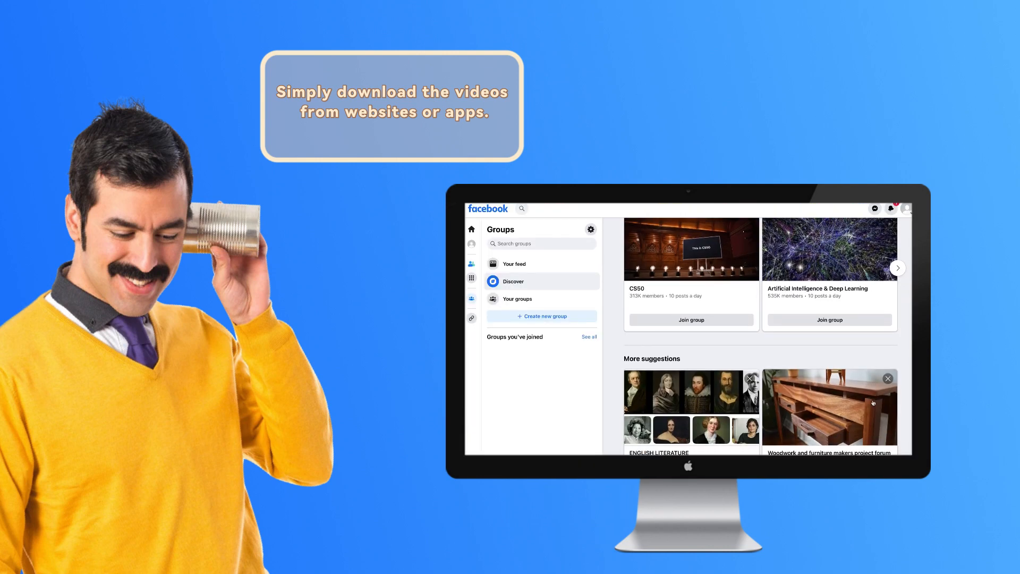
scroll(down, 3)
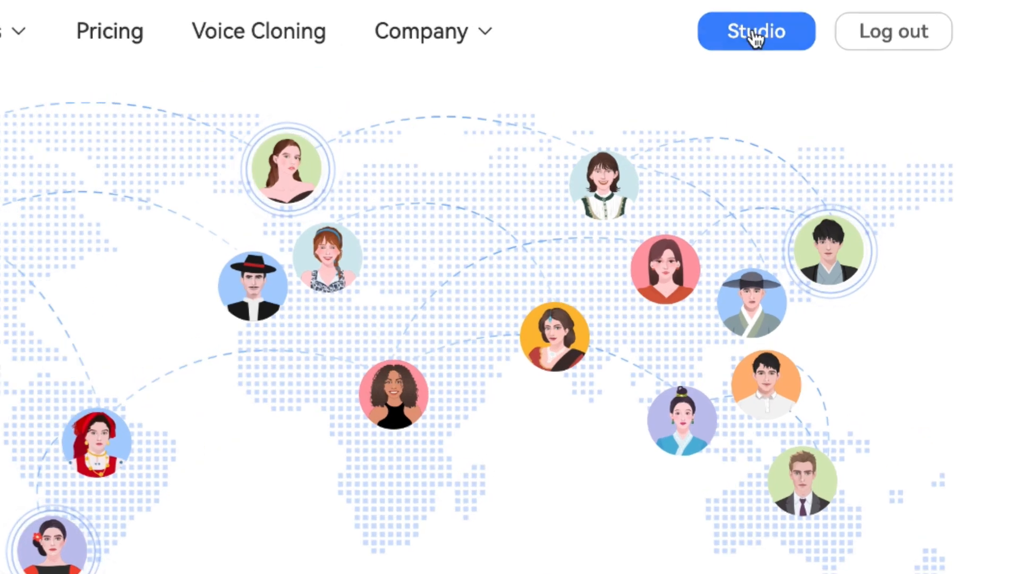
click(757, 30)
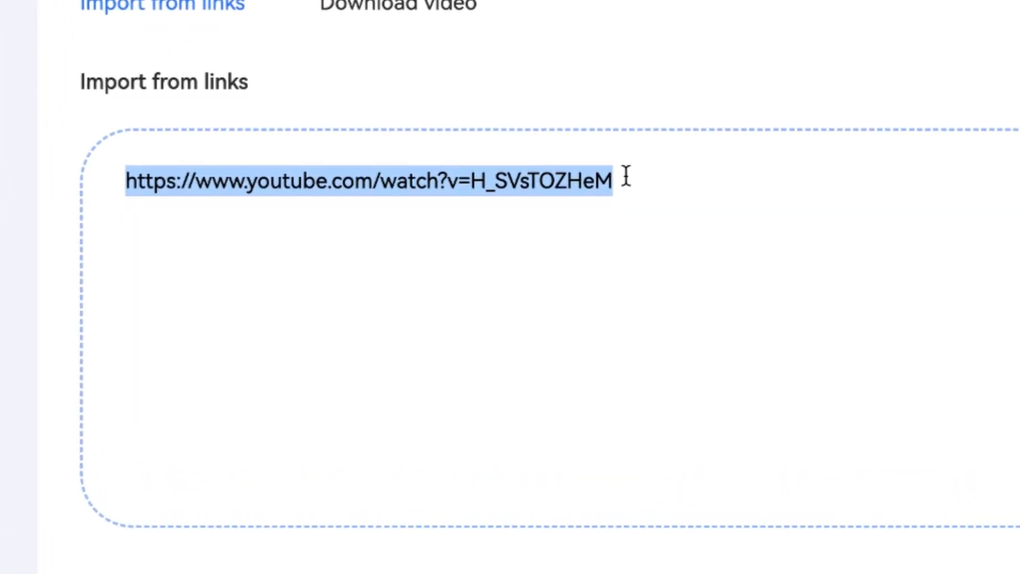
Scroll the Video Download page while the imported YouTube link finishes processing.
scroll(down, 3)
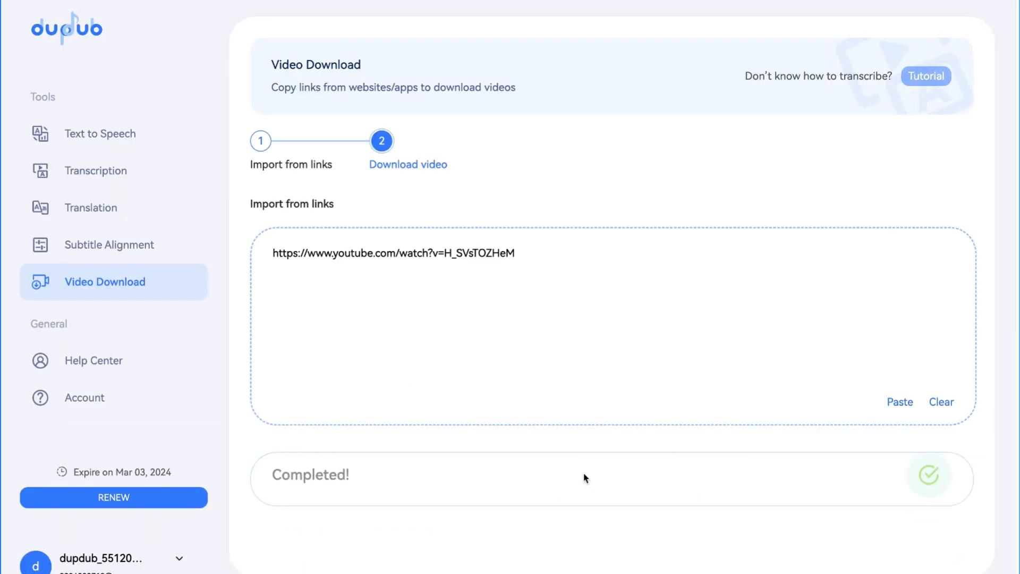
scroll(down, 3)
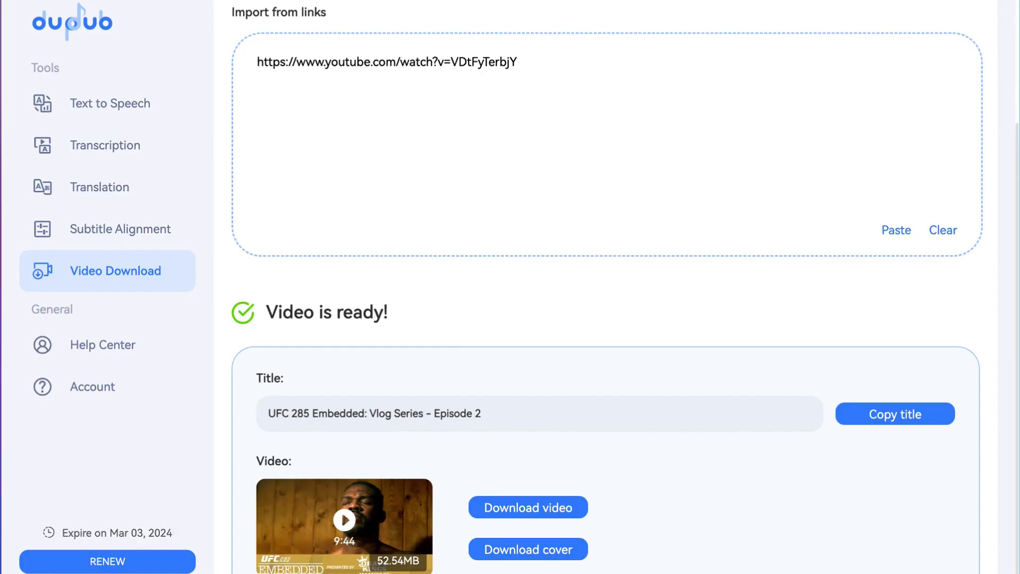
mouse_move(597, 517)
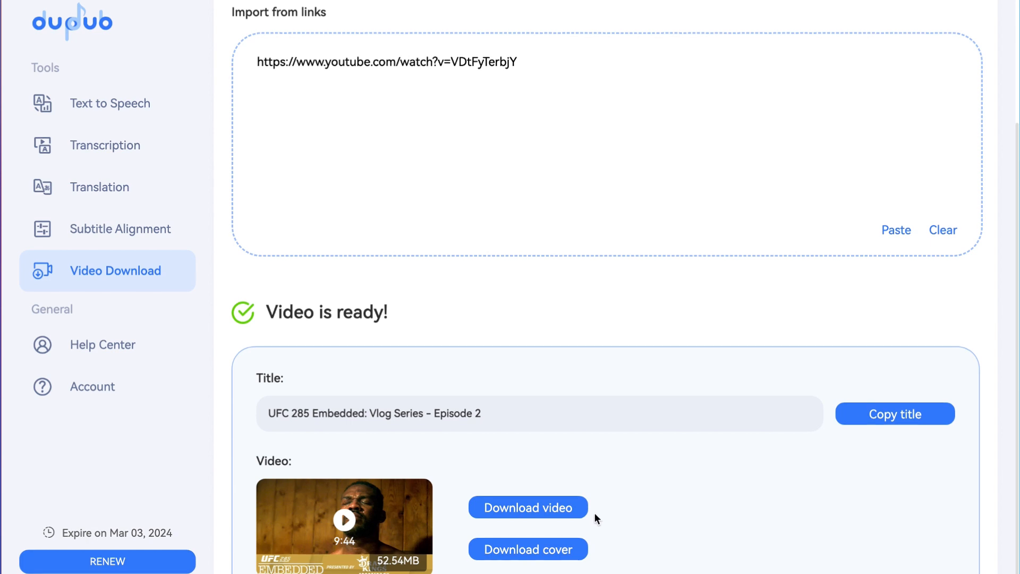